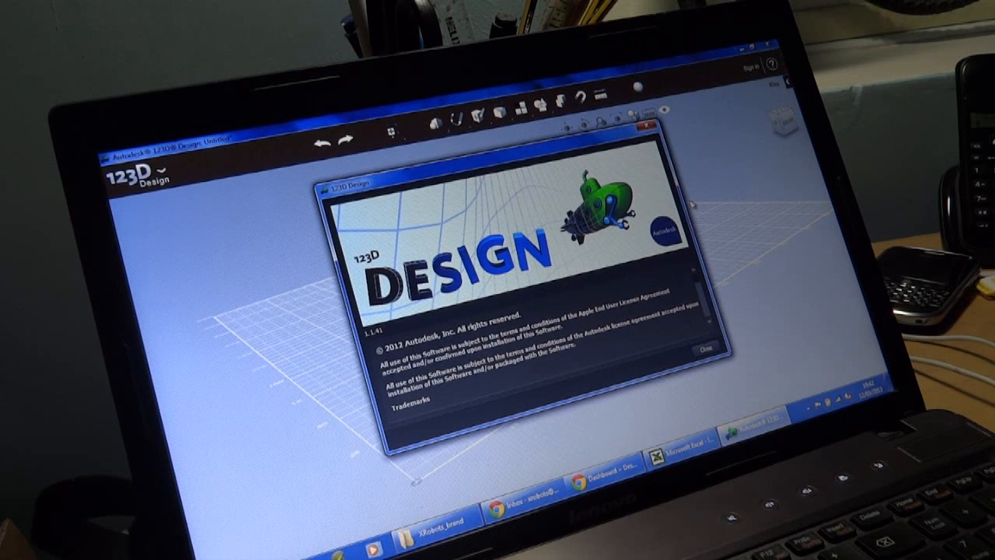
- Dismiss the About splash screen to reveal the joystick model workspace
left_click(700, 350)
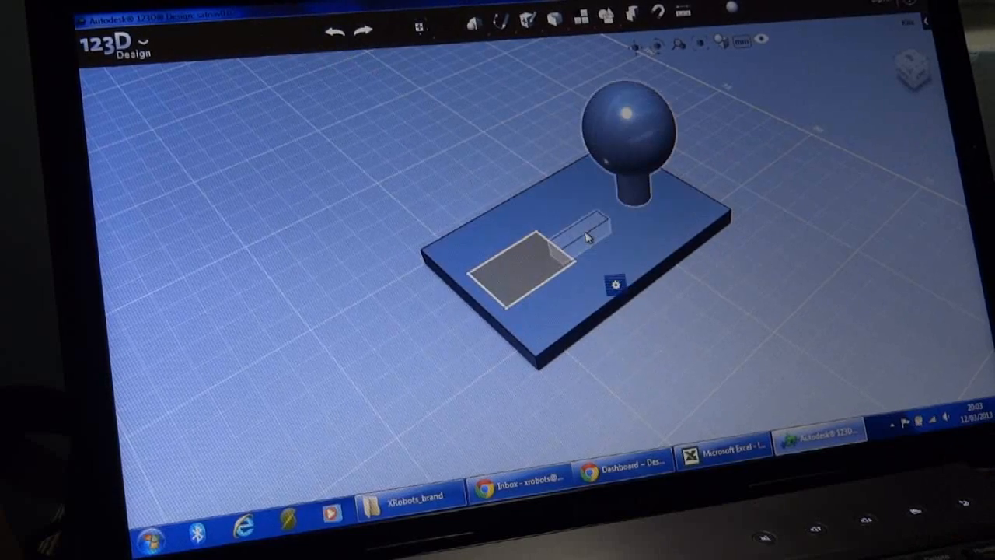
- Subtract the pocket and slot shapes from the base plate with Combine > Subtract
left_click(588, 233)
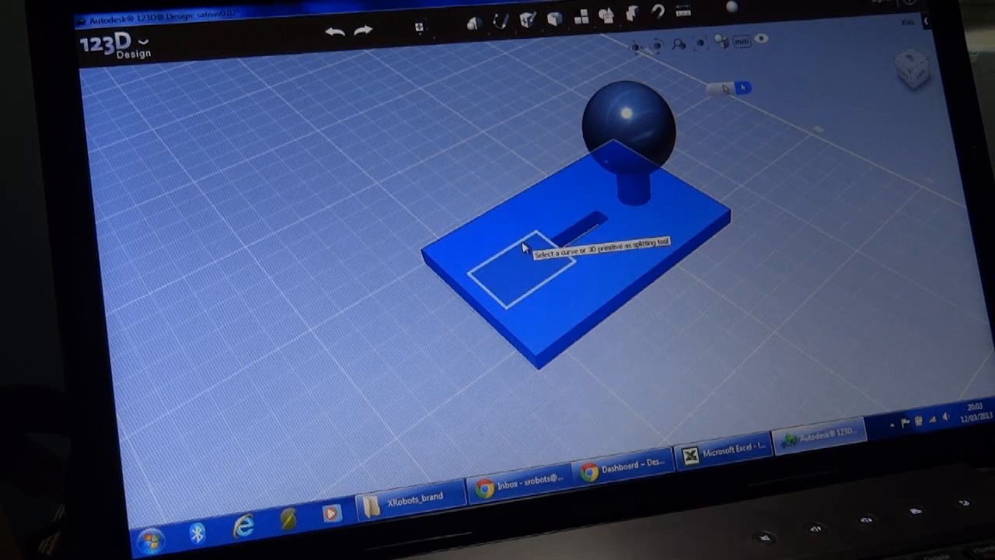
left_click(529, 265)
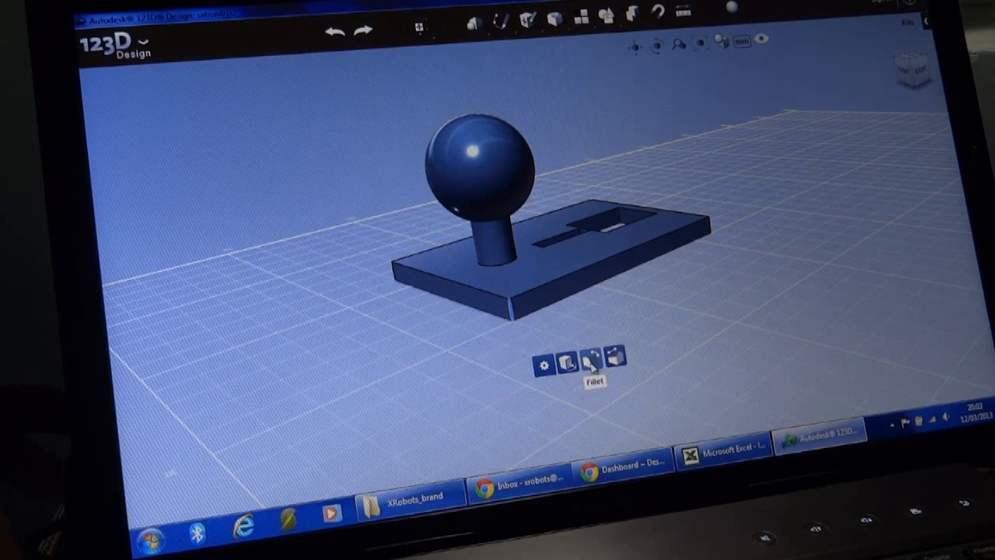
left_click(584, 361)
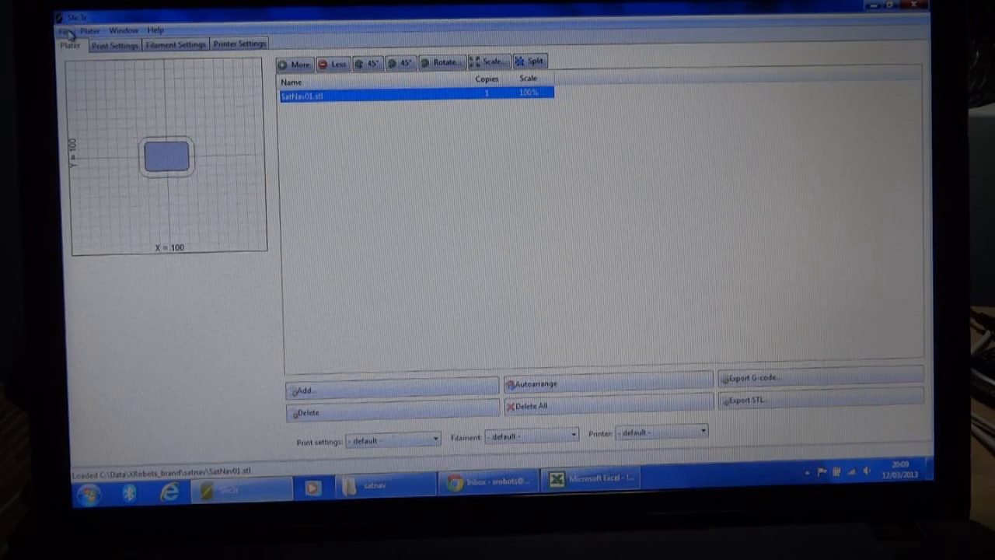
- Load the saved configuration file 3mm_pt5-nzl_pt4-lyr.ini for print, filament and printer settings
left_click(66, 29)
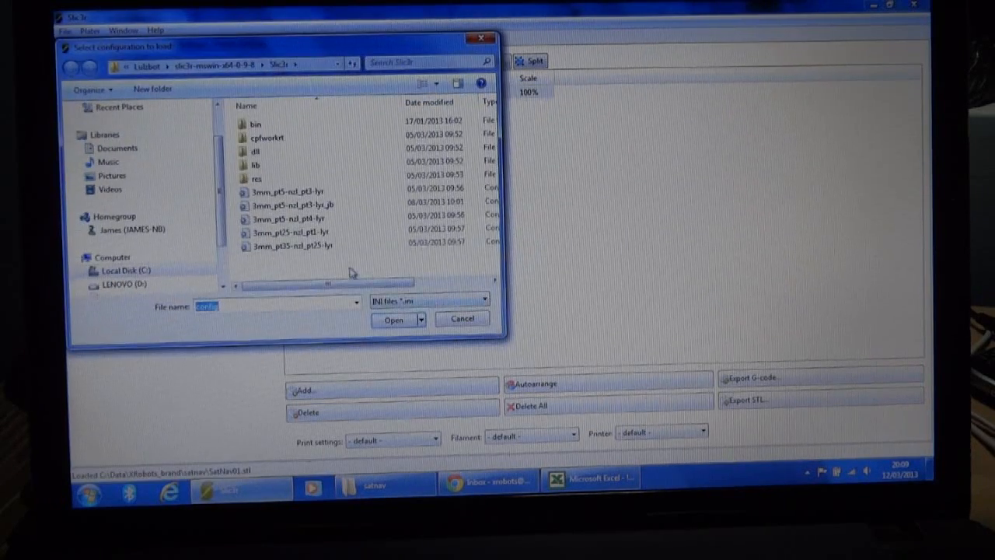
mouse_move(292, 218)
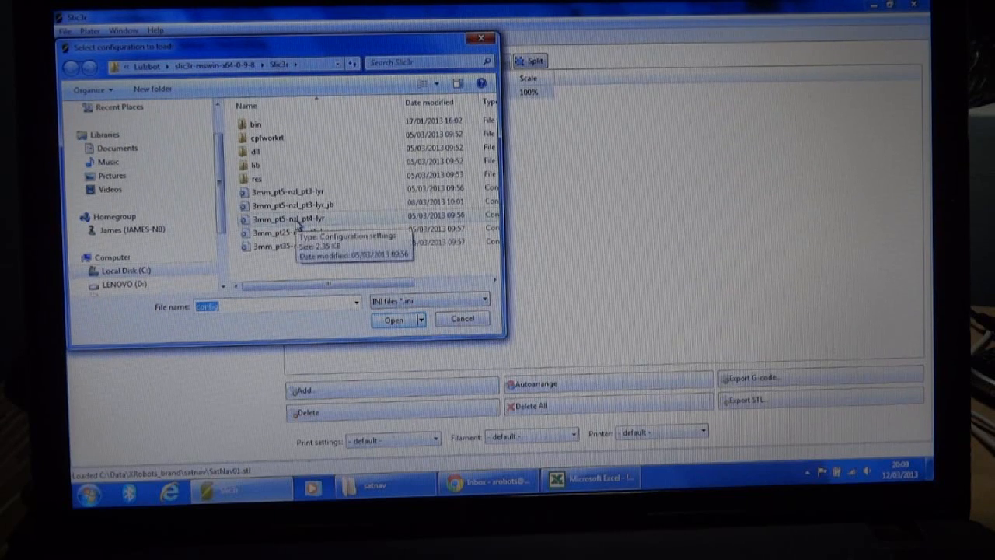
left_click(287, 218)
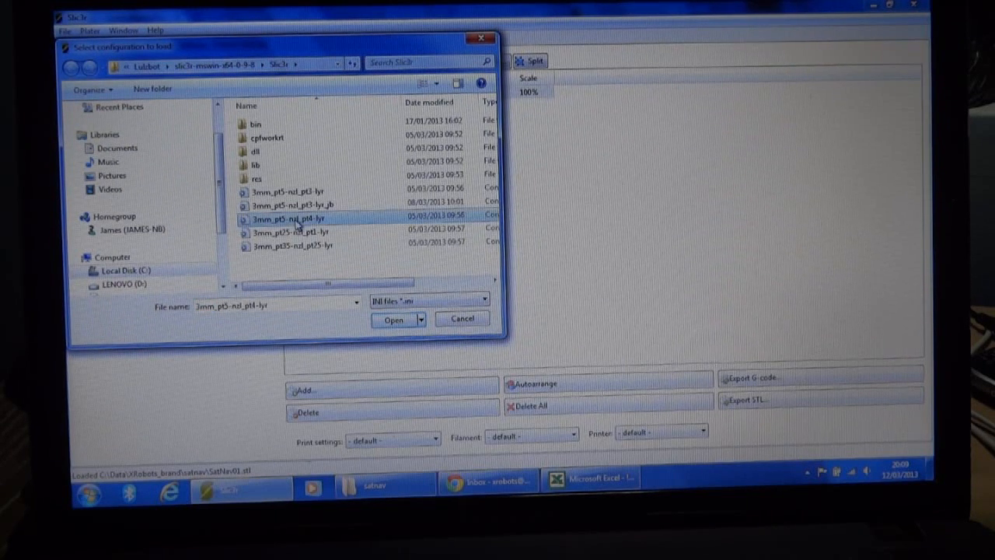
left_click(393, 320)
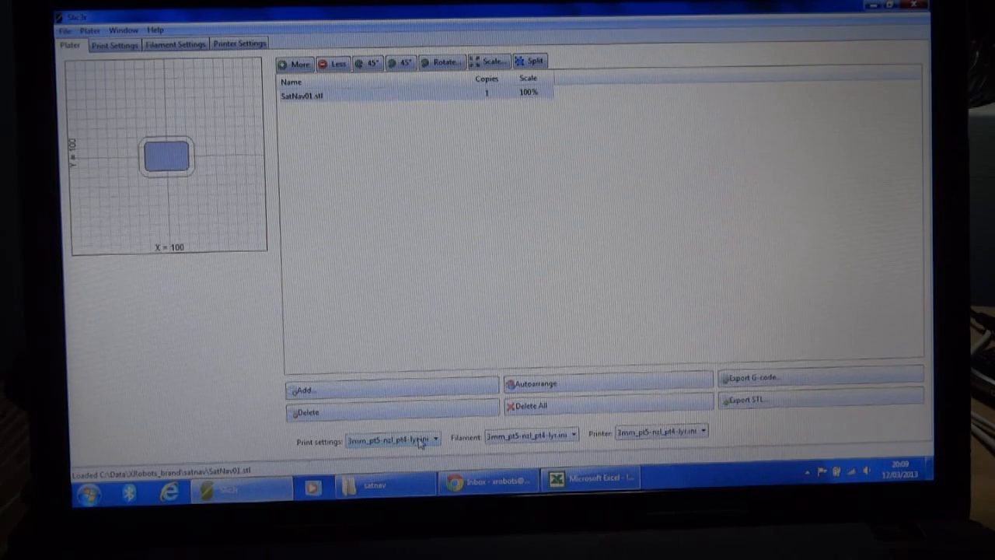
mouse_move(295, 262)
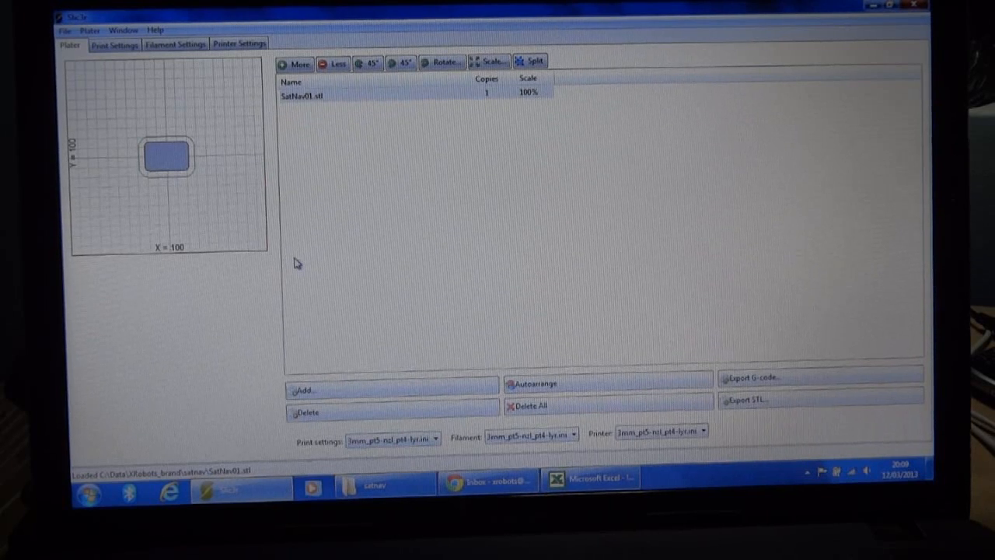
mouse_move(132, 56)
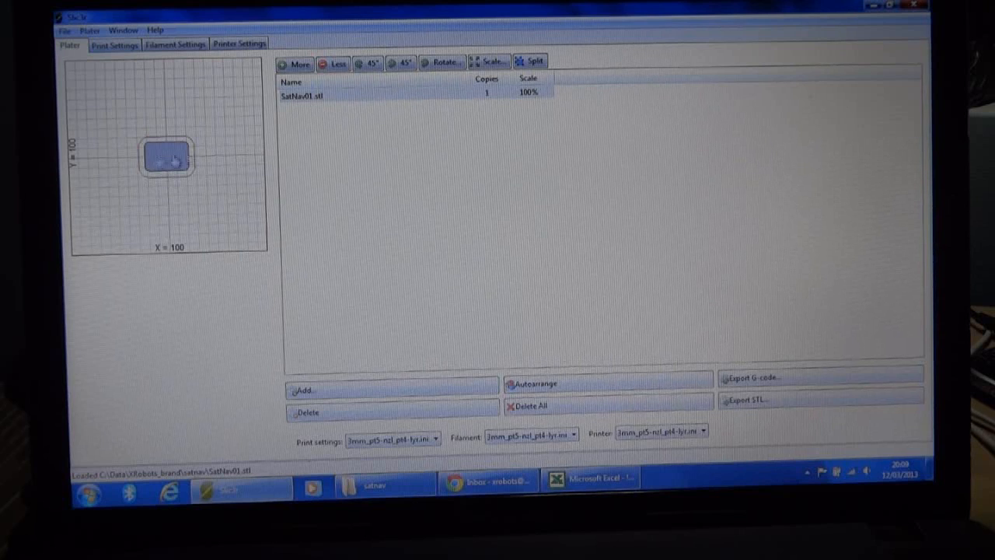
- Select the part on the plate and show the Print Settings layers and perimeters page
left_click(401, 62)
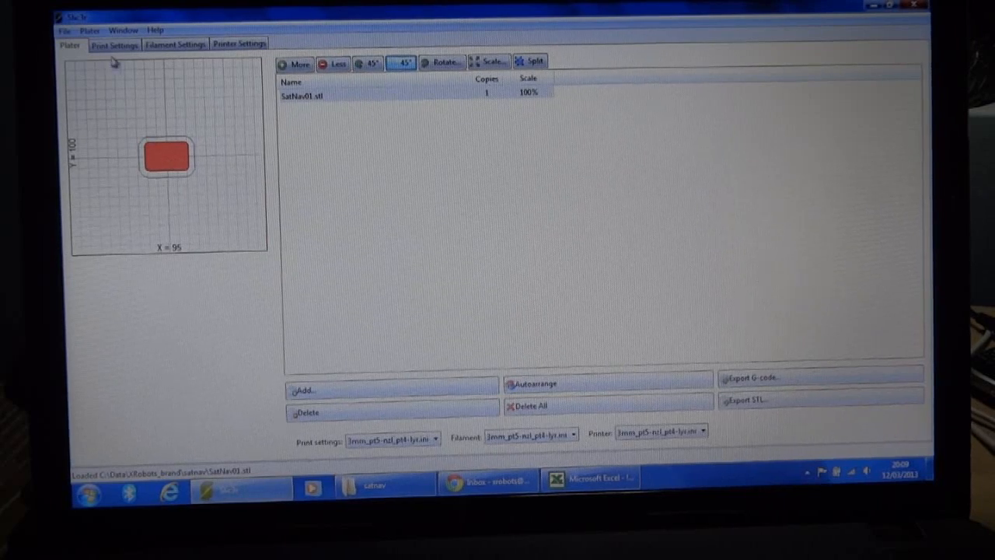
left_click(115, 44)
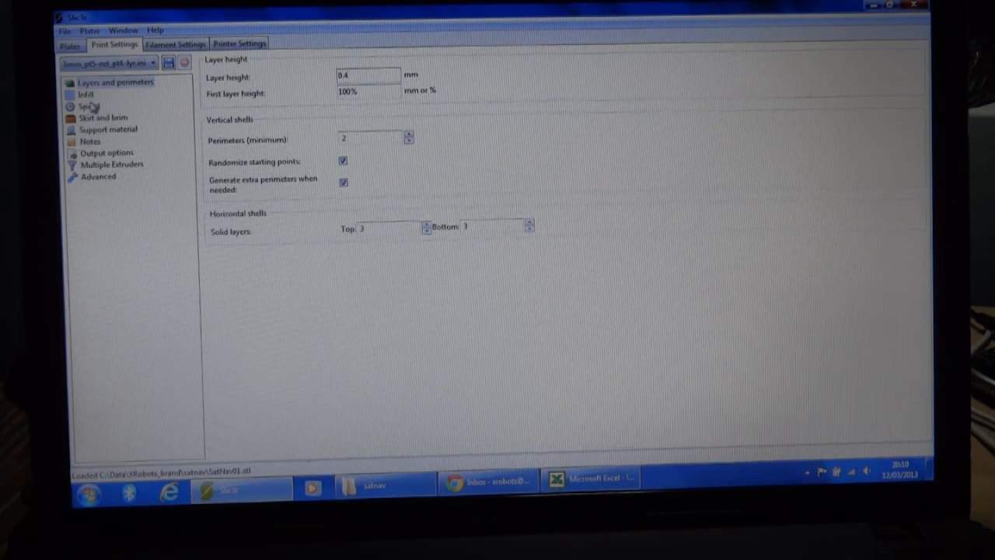
- Raise the infill fill density, then review the Speed and Support material pages
left_click(86, 94)
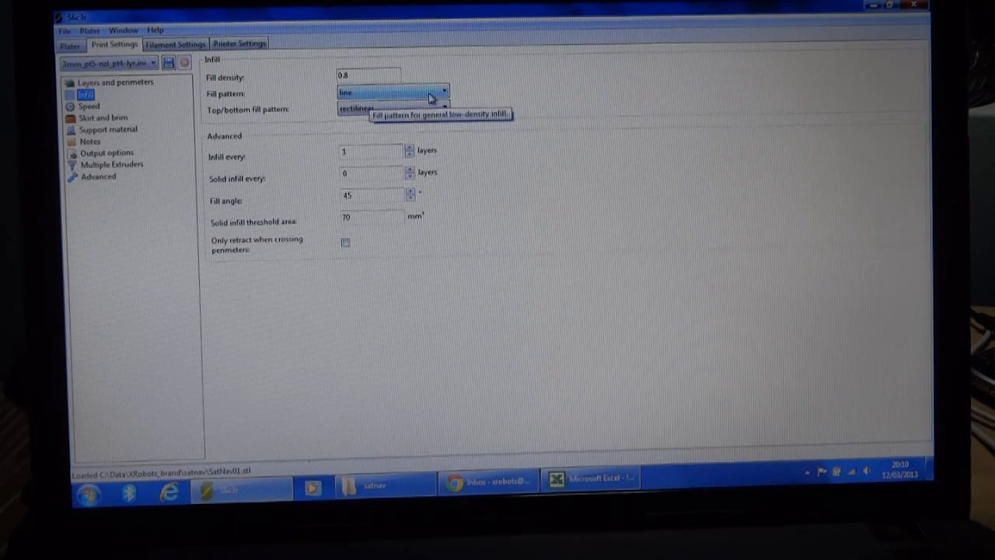
mouse_move(443, 96)
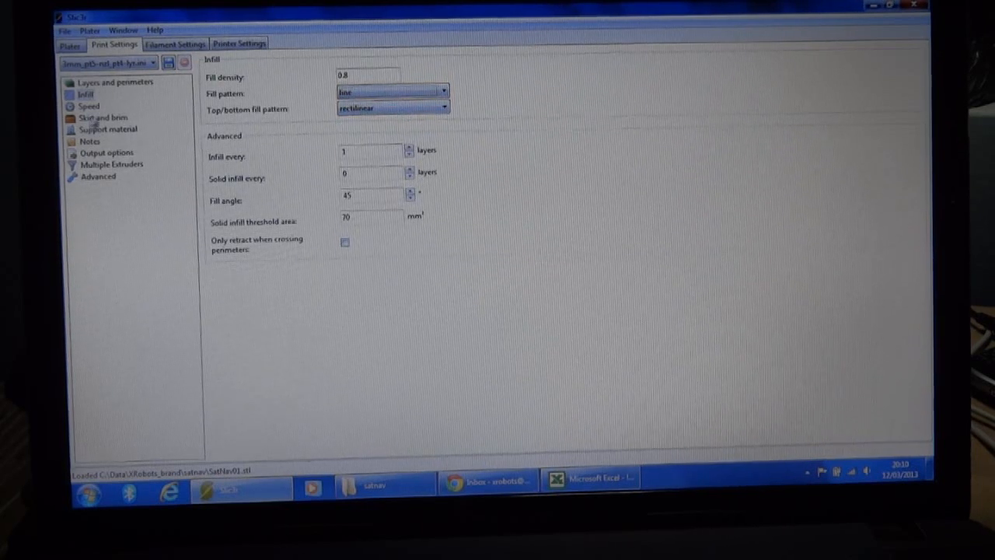
left_click(89, 106)
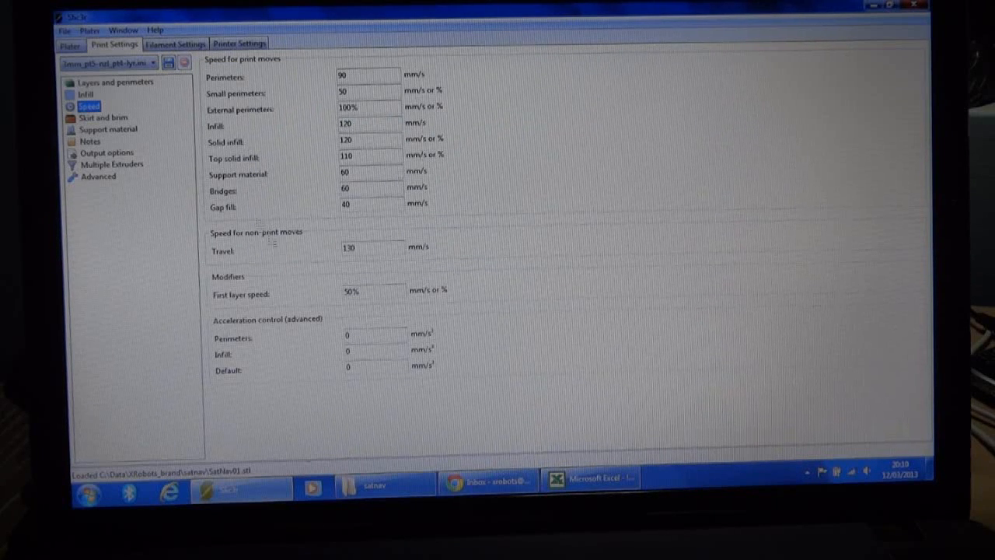
left_click(108, 129)
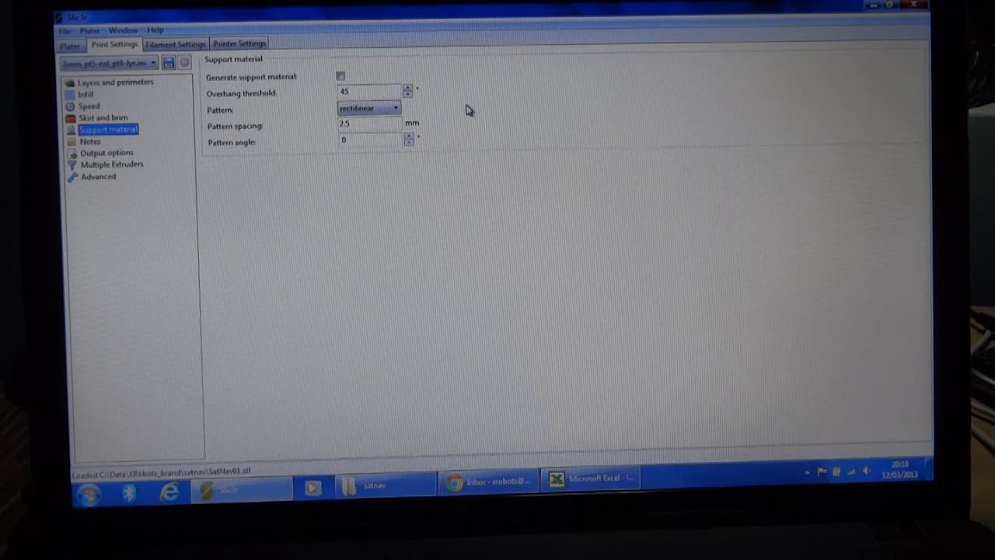
mouse_move(499, 134)
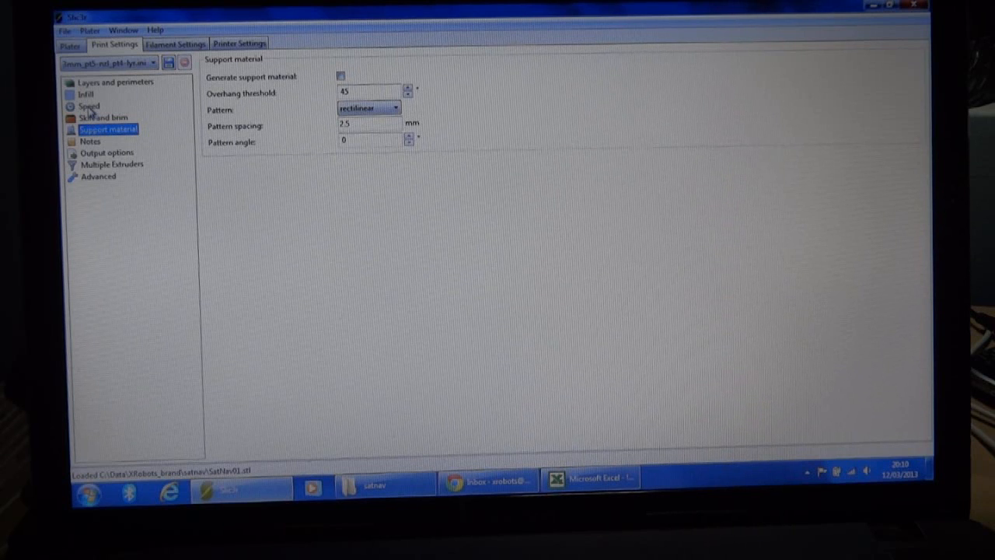
left_click(87, 106)
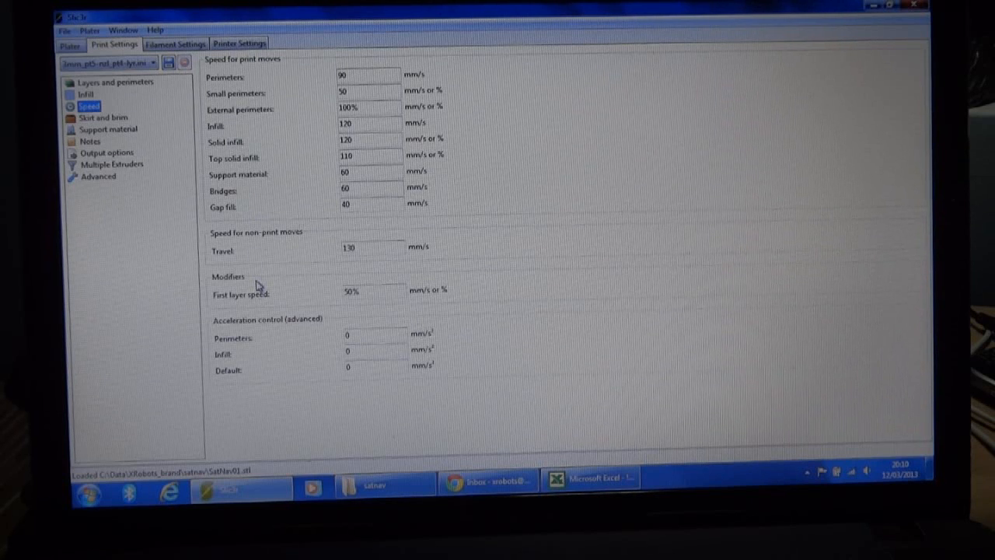
mouse_move(246, 267)
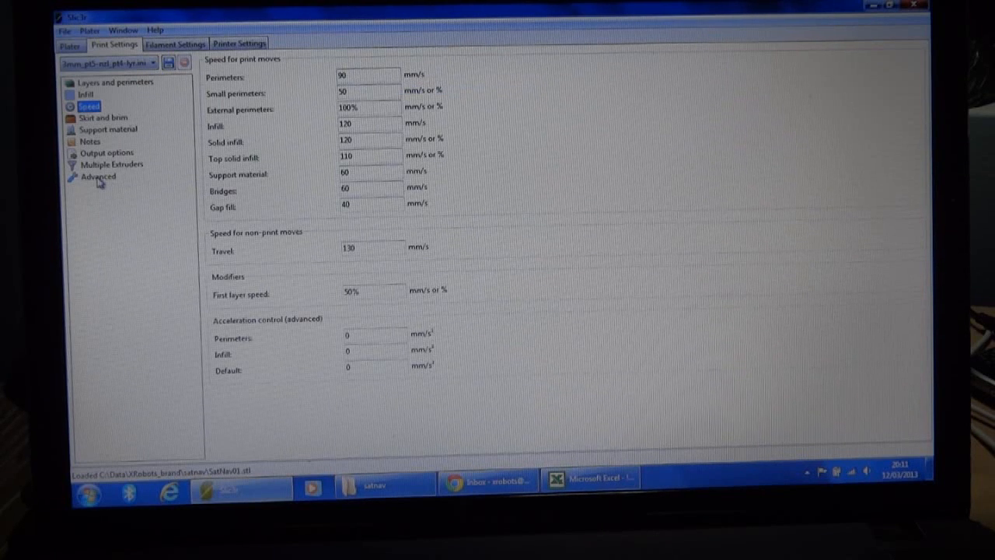
mouse_move(93, 168)
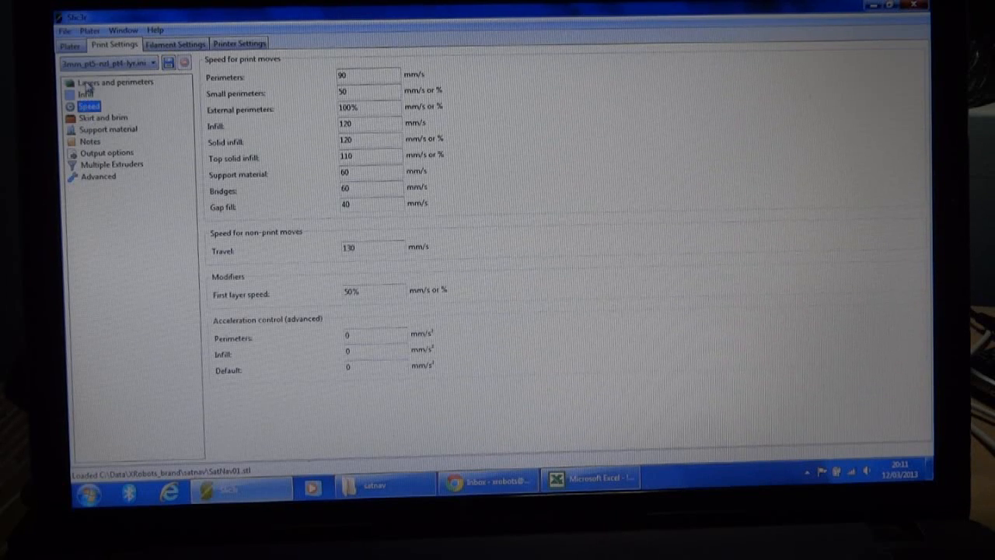
left_click(69, 45)
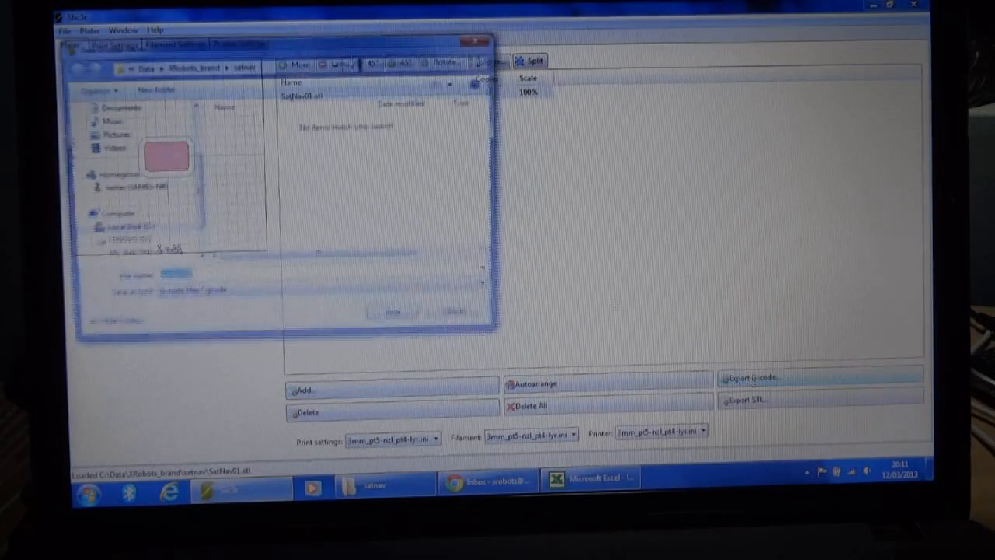
- Export the part as SatNav01.gcode into the satnav folder and locate the new file
left_click(750, 378)
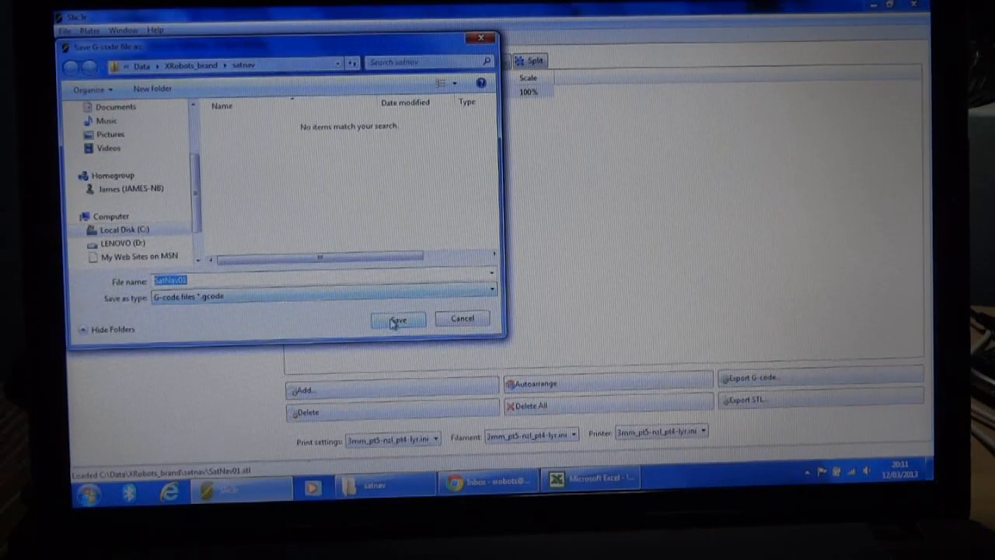
left_click(398, 321)
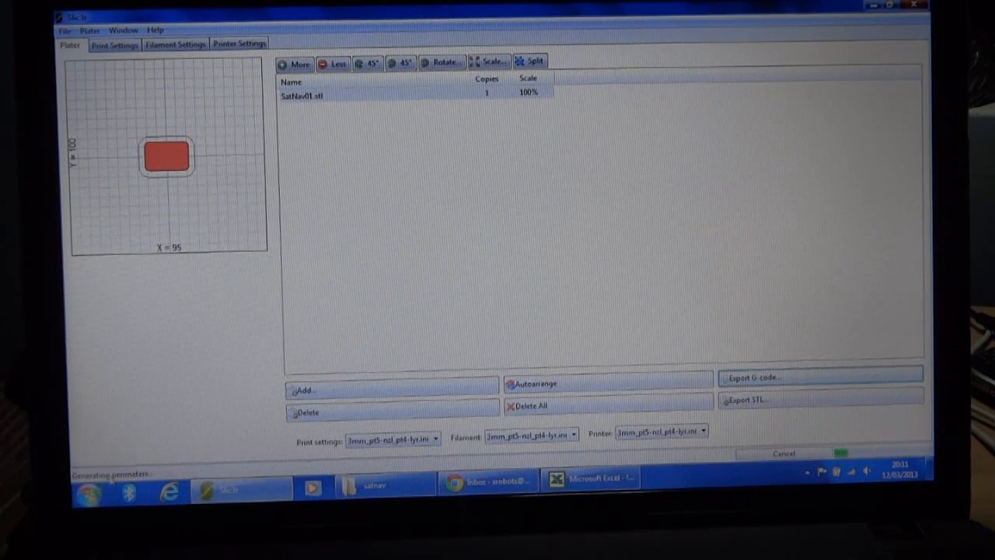
mouse_move(153, 479)
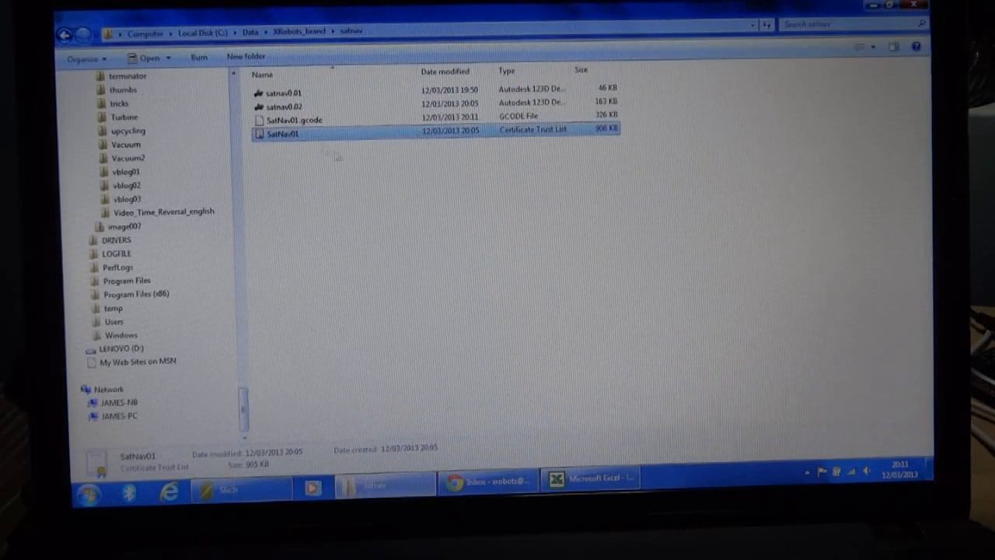
left_click(294, 120)
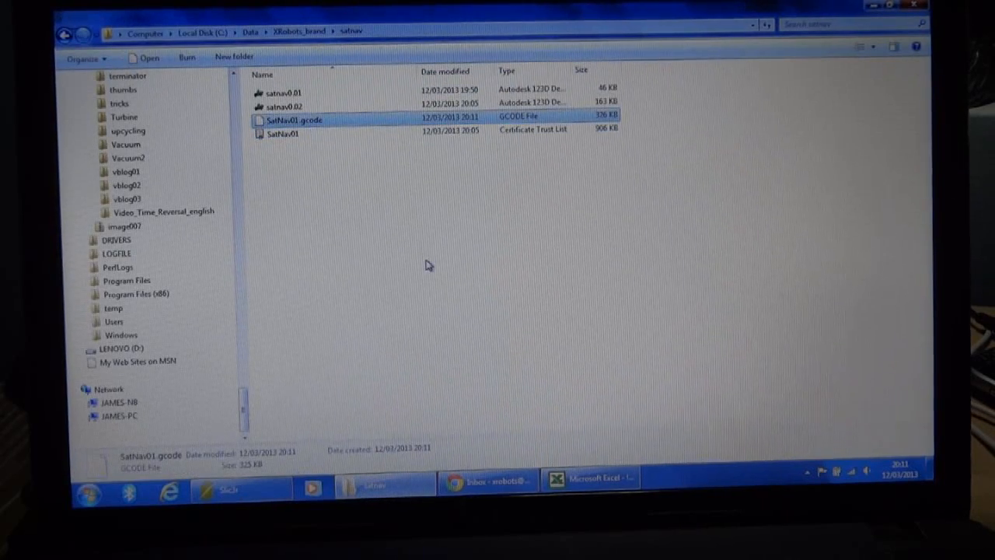